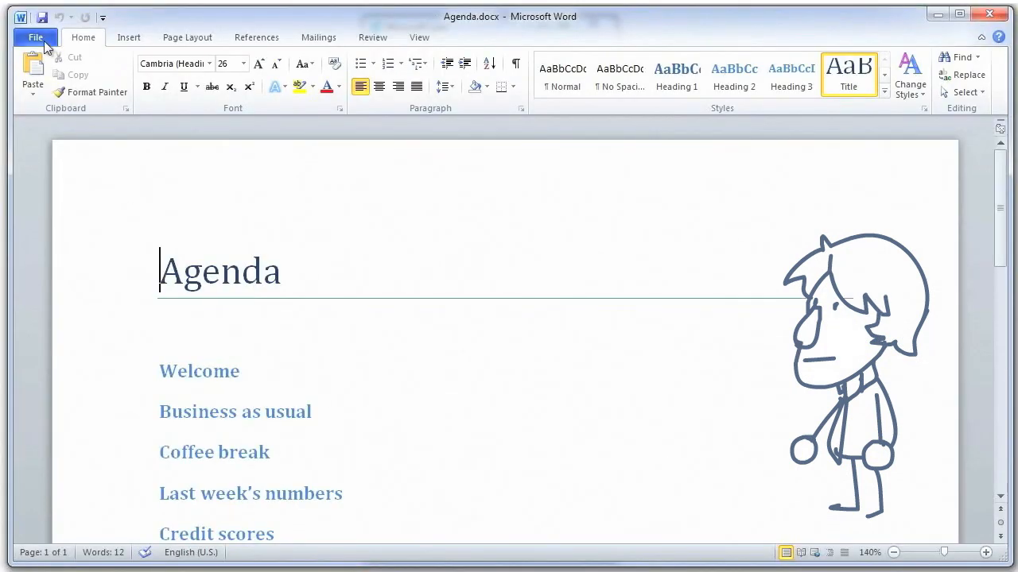
pyautogui.click(35, 38)
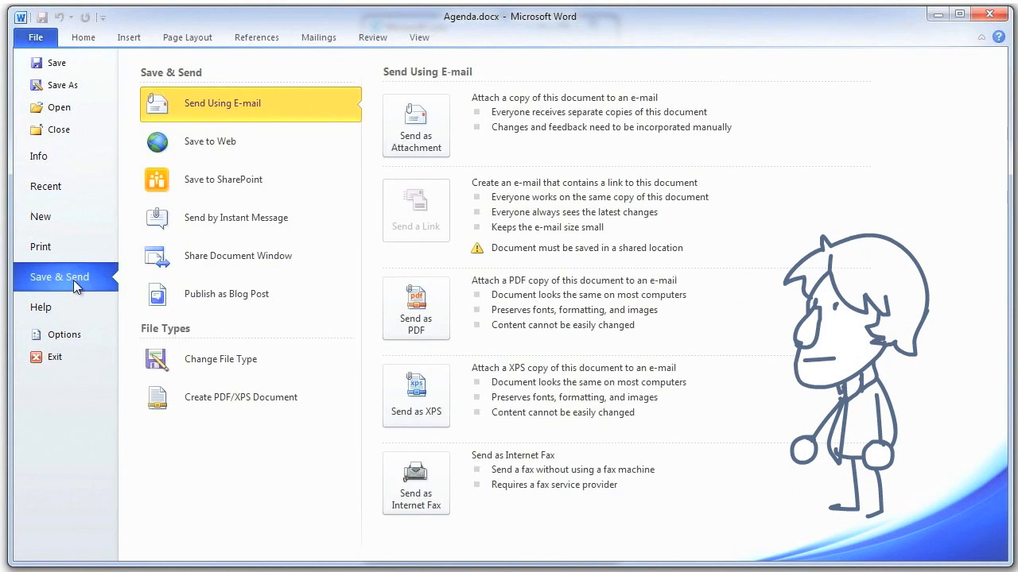
pyautogui.click(238, 255)
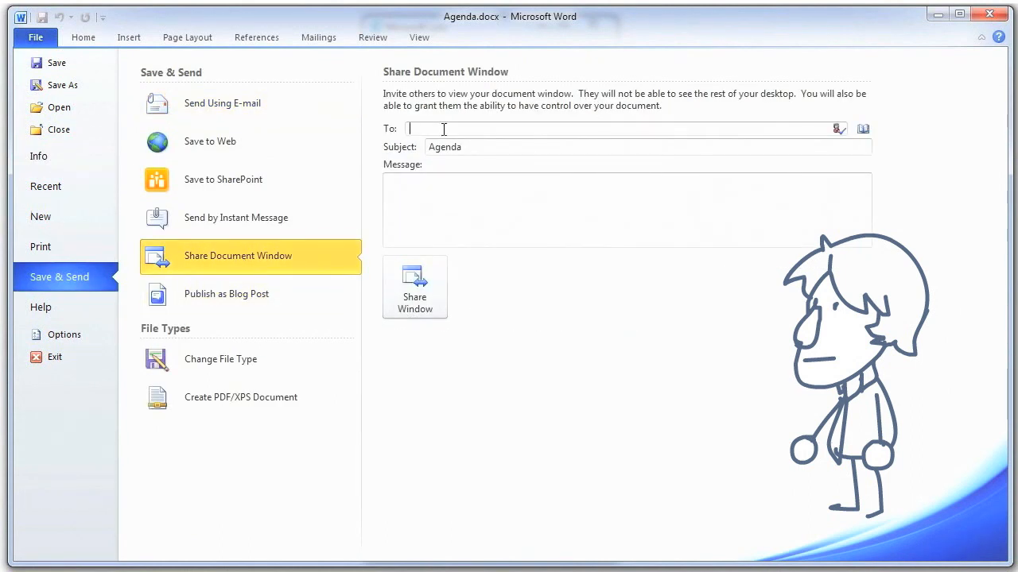
pyautogui.write('chri')
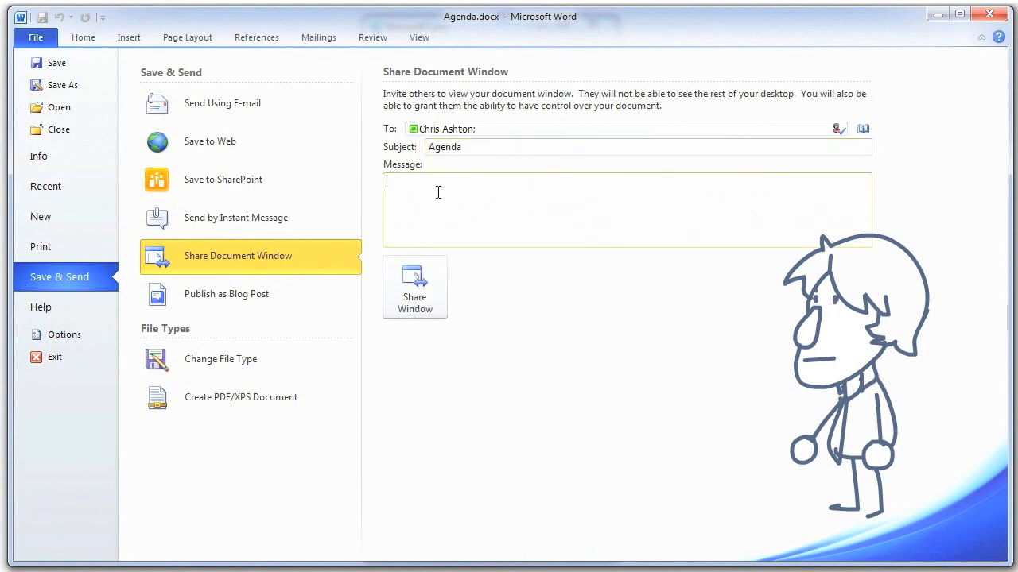
# Write the message 'Hi could you have a look at the agenda please?' and share the window
pyautogui.write('Hi co')
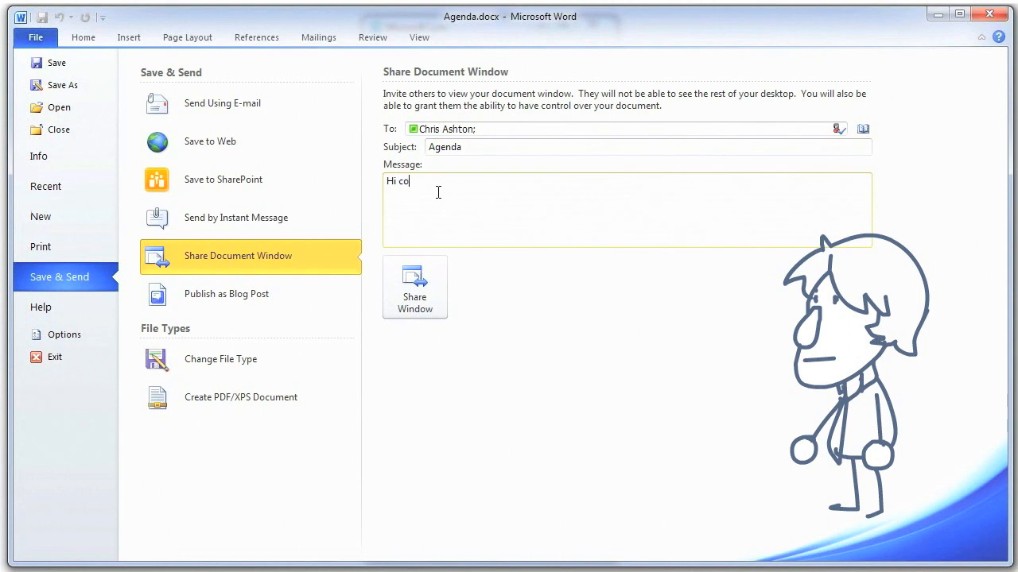
pyautogui.write('uld you h')
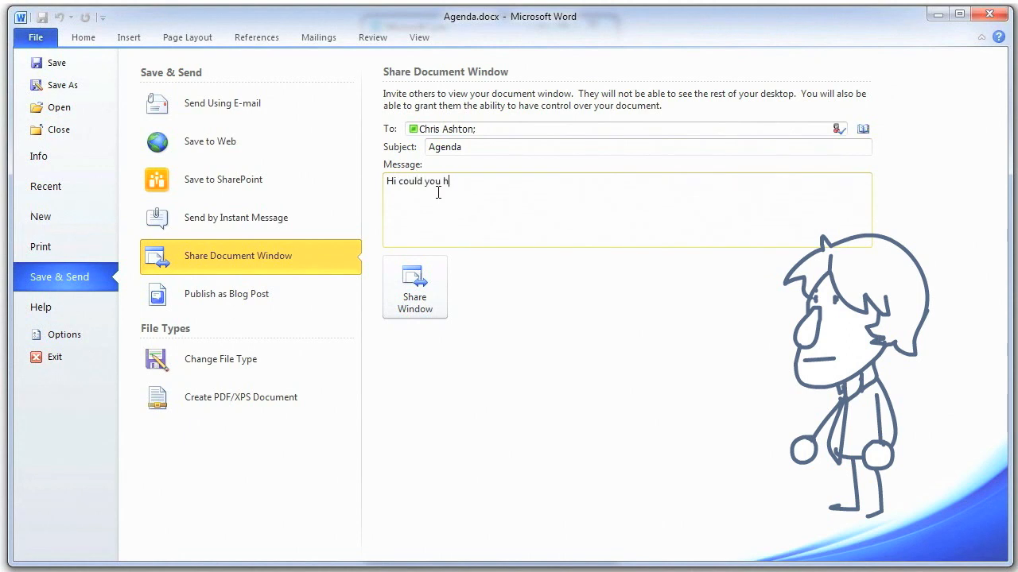
pyautogui.write('ave a look at')
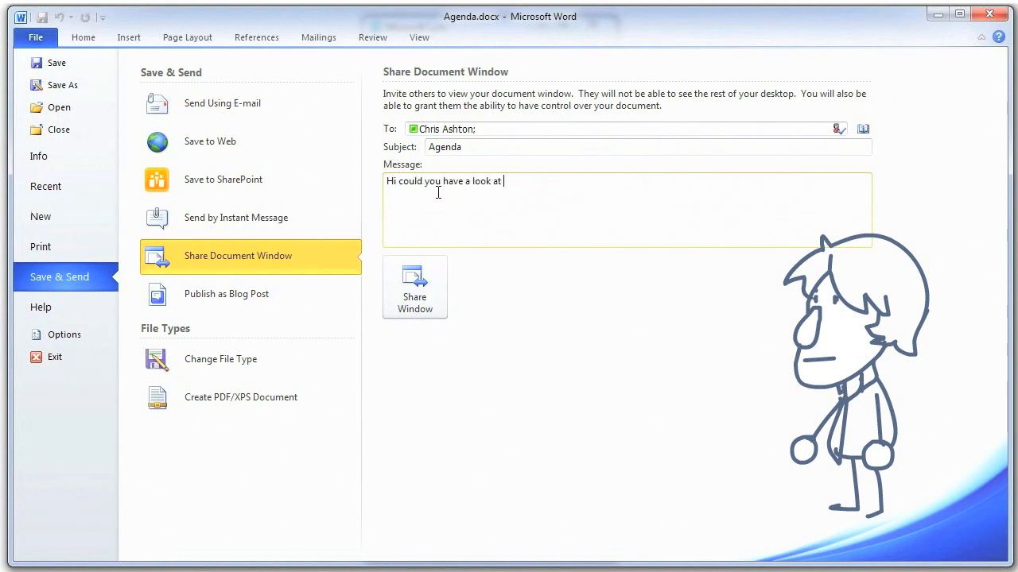
pyautogui.write('the agenda pl')
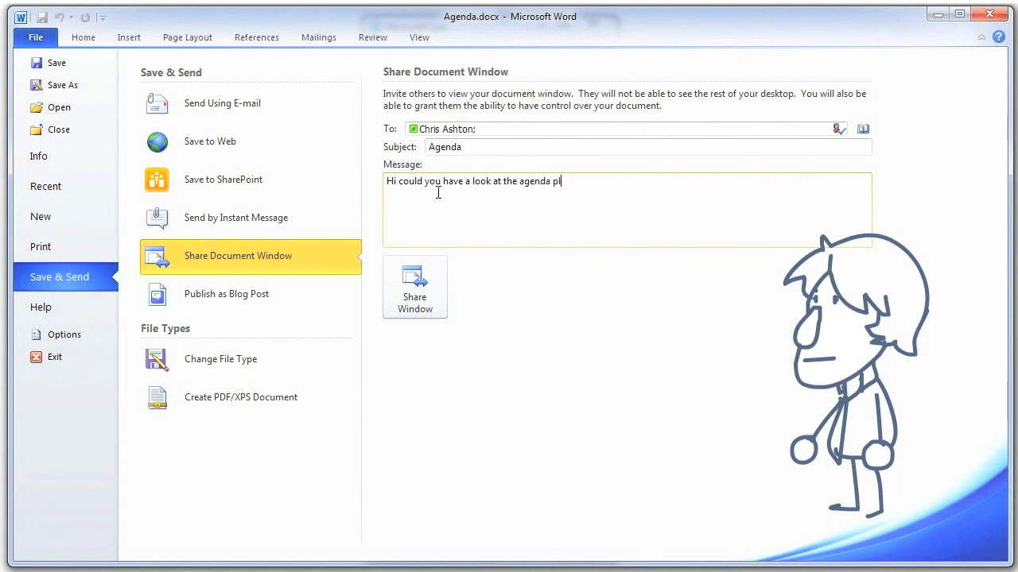
pyautogui.write('ease?')
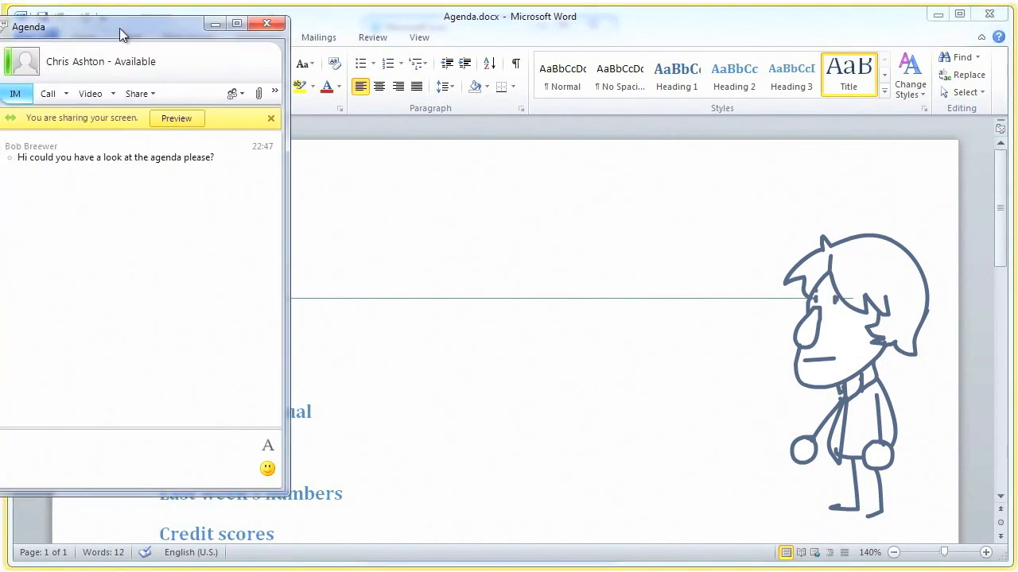
# Move the sharing conversation window aside while the Agenda invitation reaches the contact
pyautogui.moveTo(119, 26); pyautogui.dragTo(182, 22)
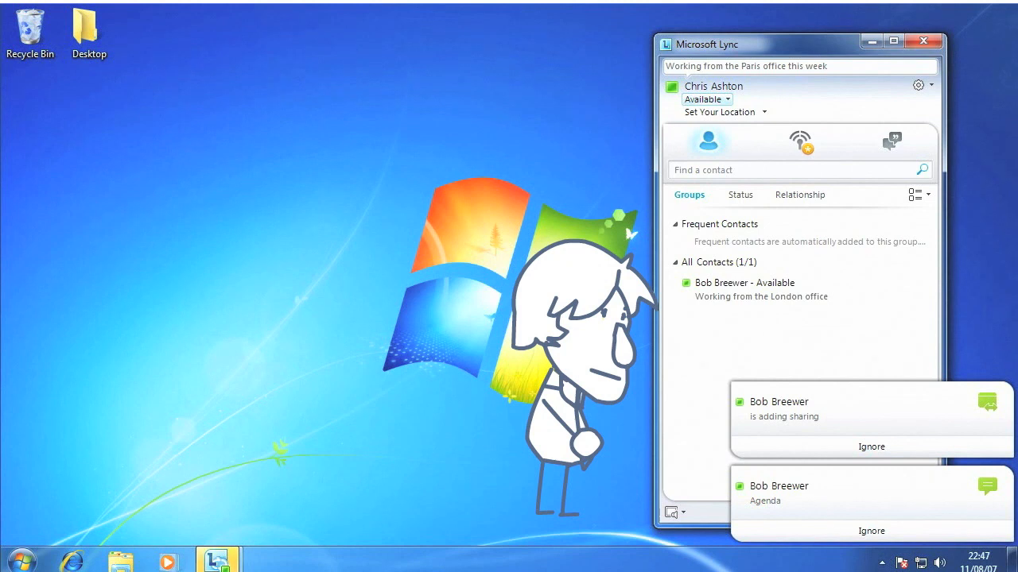
pyautogui.moveTo(818, 493)
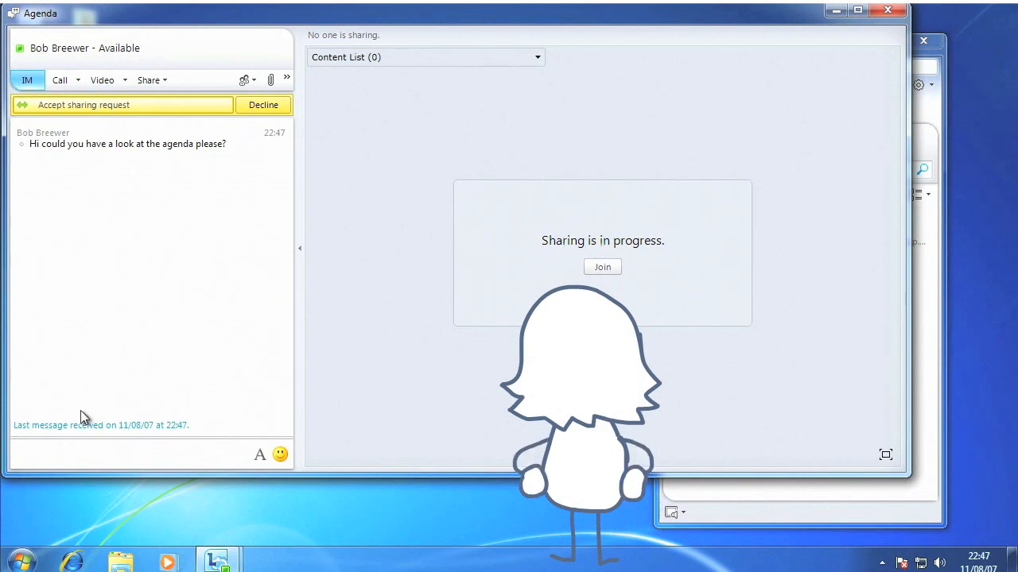
# Reply 'Sure' to the agenda request and accept viewing the shared Agenda
pyautogui.write('Sure')
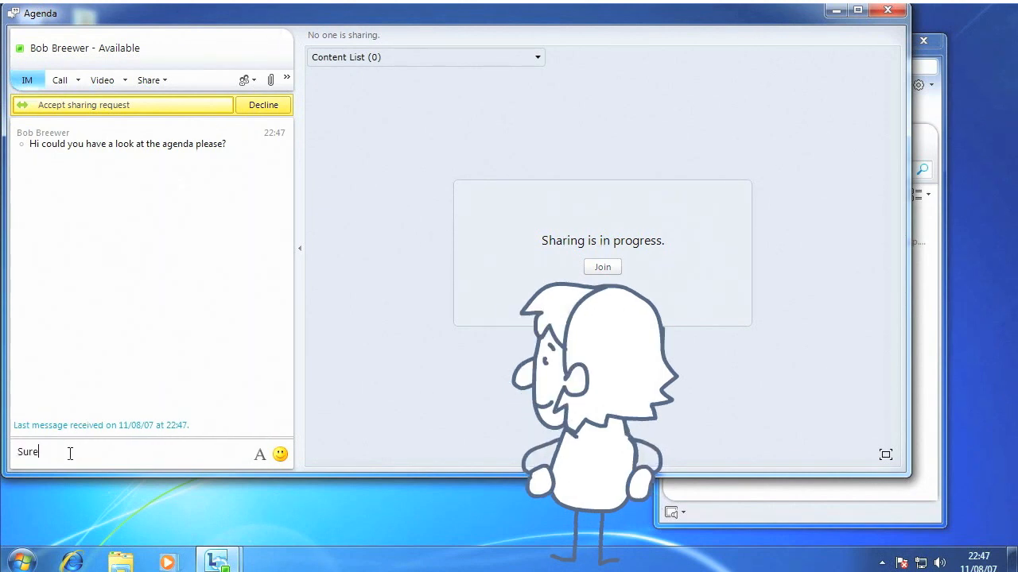
pyautogui.press('Return')
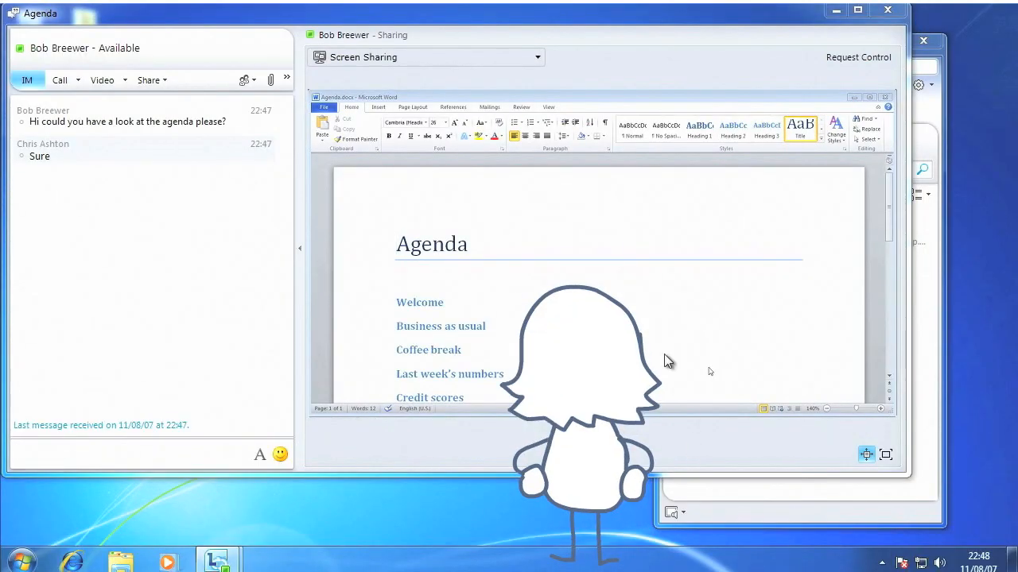
# Request and gain control of Bob's shared Agenda document
pyautogui.click(537, 57)
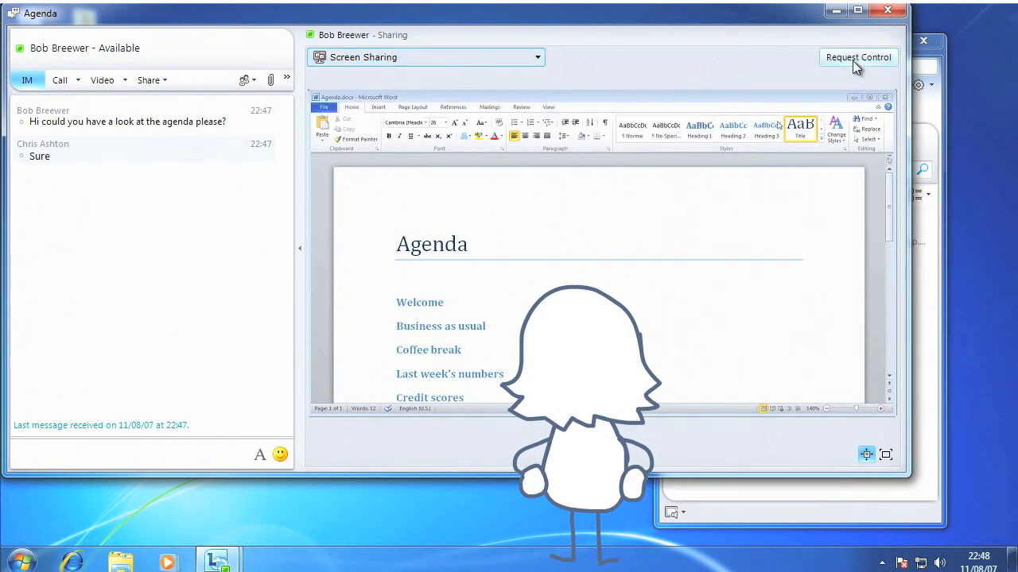
pyautogui.click(858, 57)
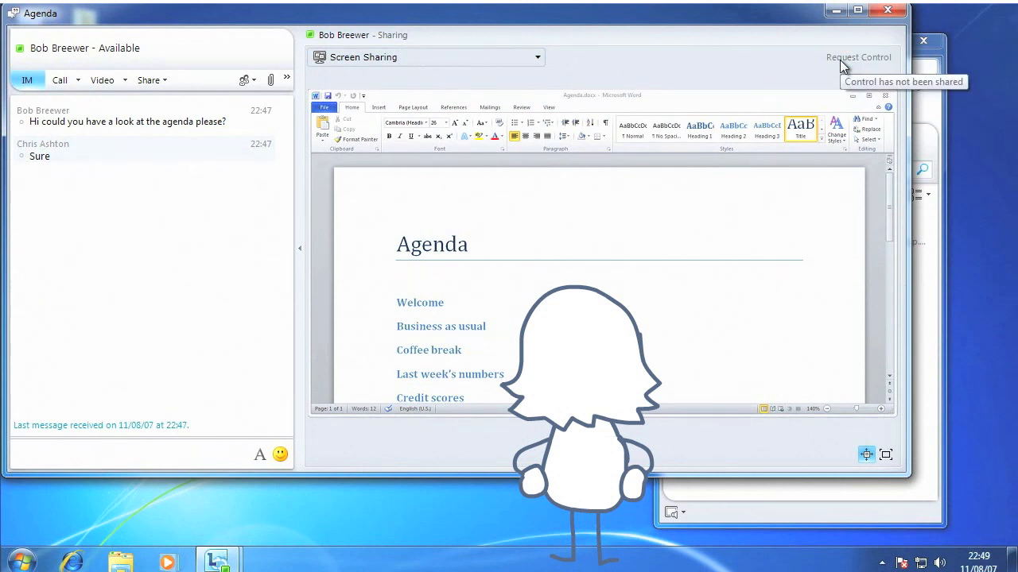
pyautogui.click(859, 57)
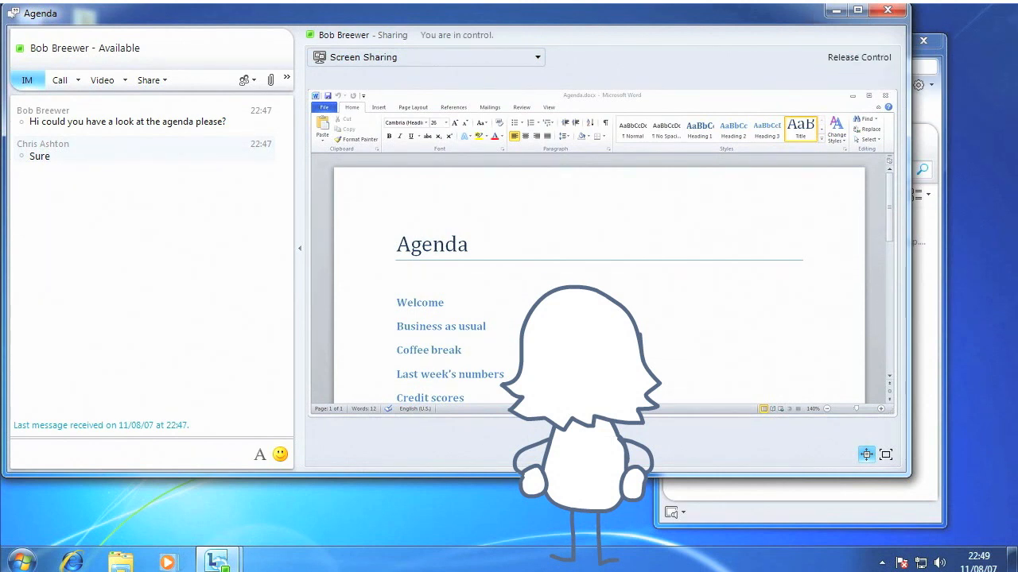
pyautogui.moveTo(484, 257)
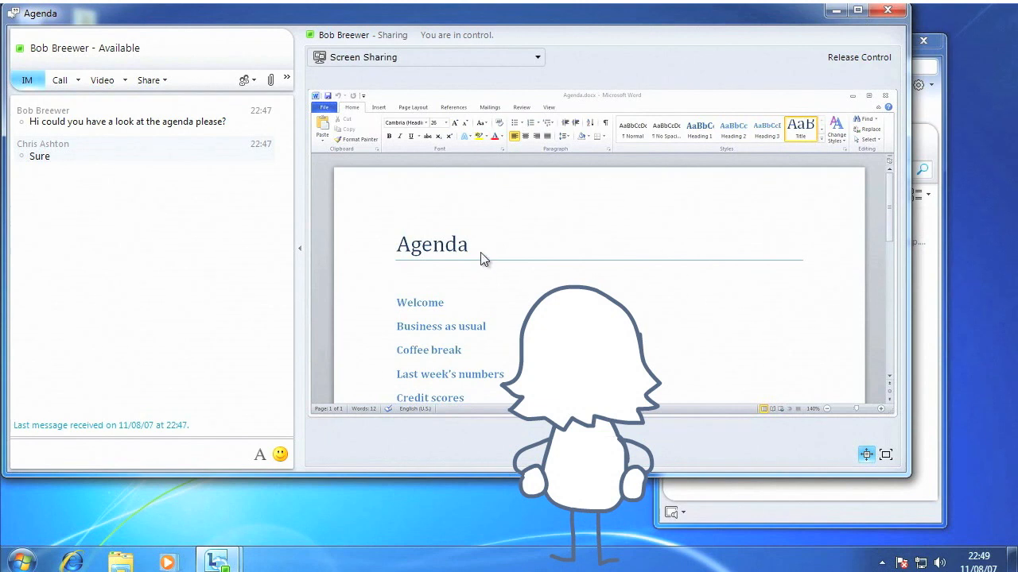
pyautogui.moveTo(367, 229)
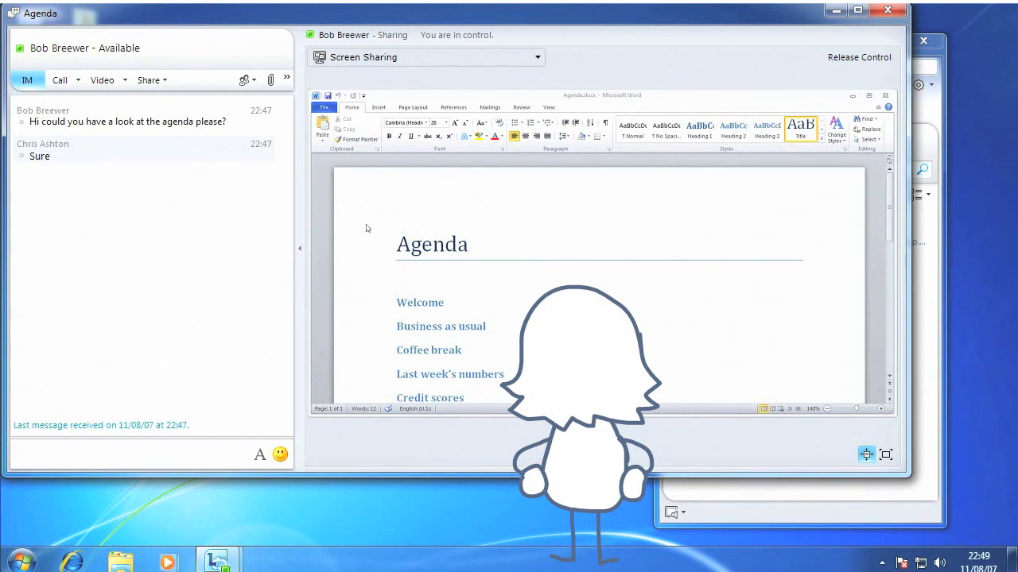
# Edit the shared document's title to 'Tomorrows Agenda'
pyautogui.click(433, 245)
pyautogui.write('Tomorrows ')
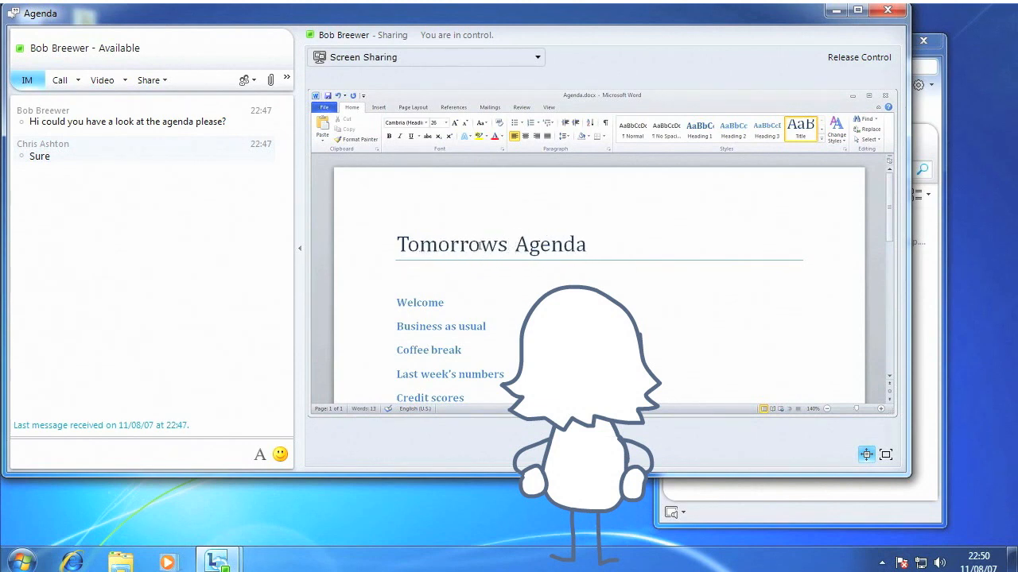
pyautogui.click(398, 278)
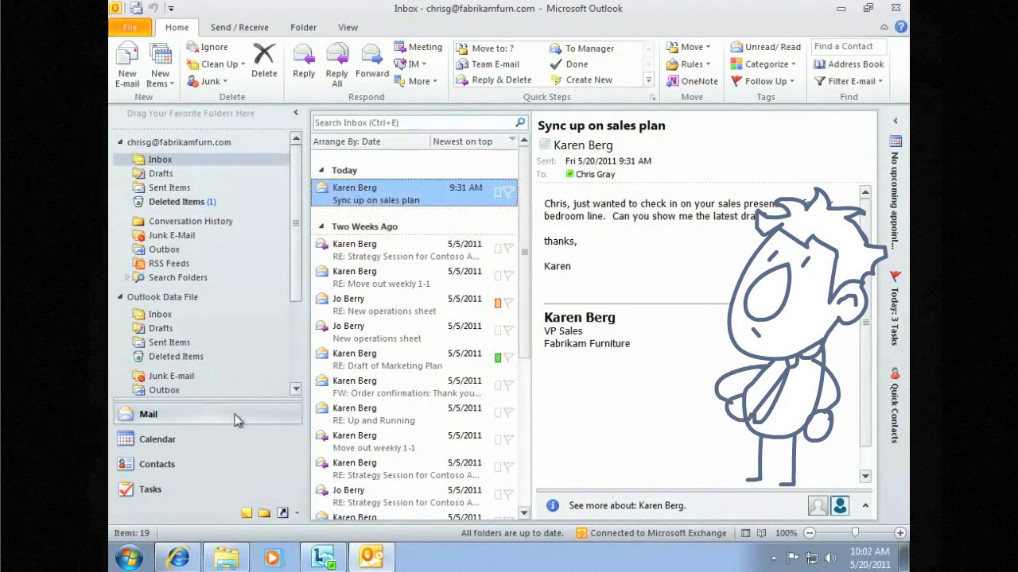
# Start a new online meeting in the Calendar for the week of May 23
pyautogui.click(156, 439)
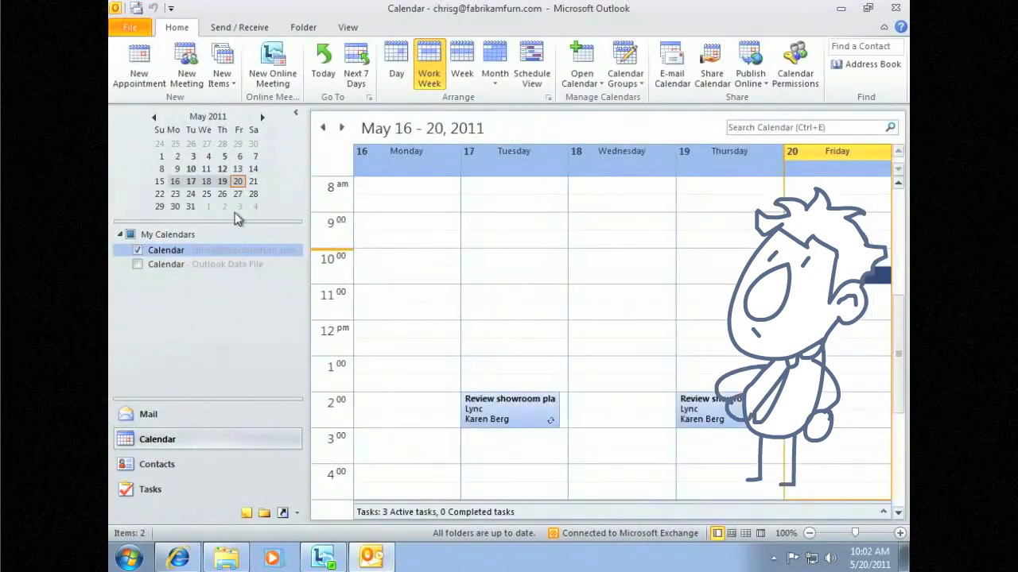
pyautogui.click(342, 127)
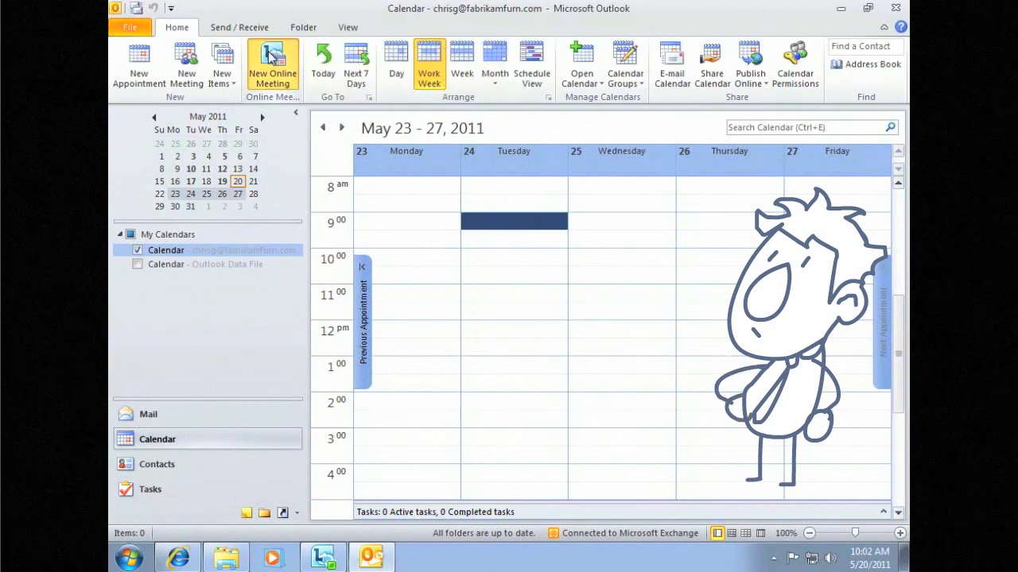
pyautogui.click(274, 64)
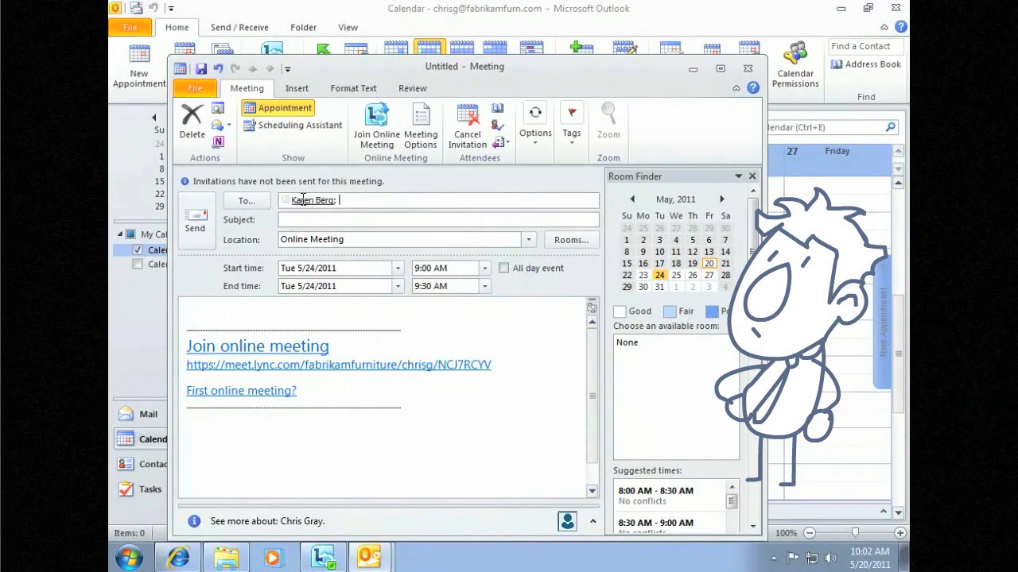
# Invite Karen with subject 'Sync up on sales presentation' and a note about stepping through the new PPT, then send
pyautogui.write('Sync up on sales presentation')
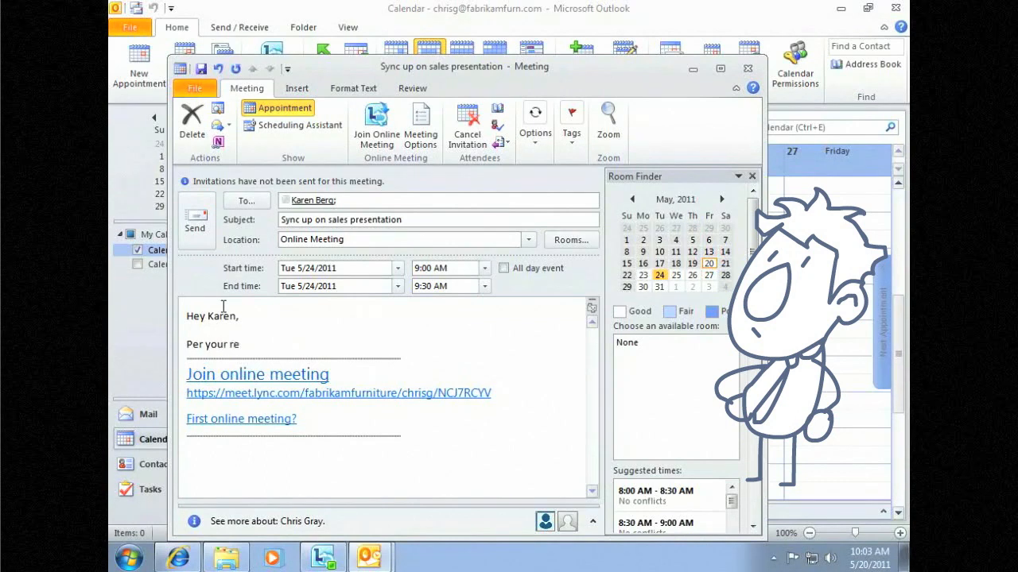
pyautogui.write("quest, I'm setting up some time to step through the new PPT that covers our sales pitch.")
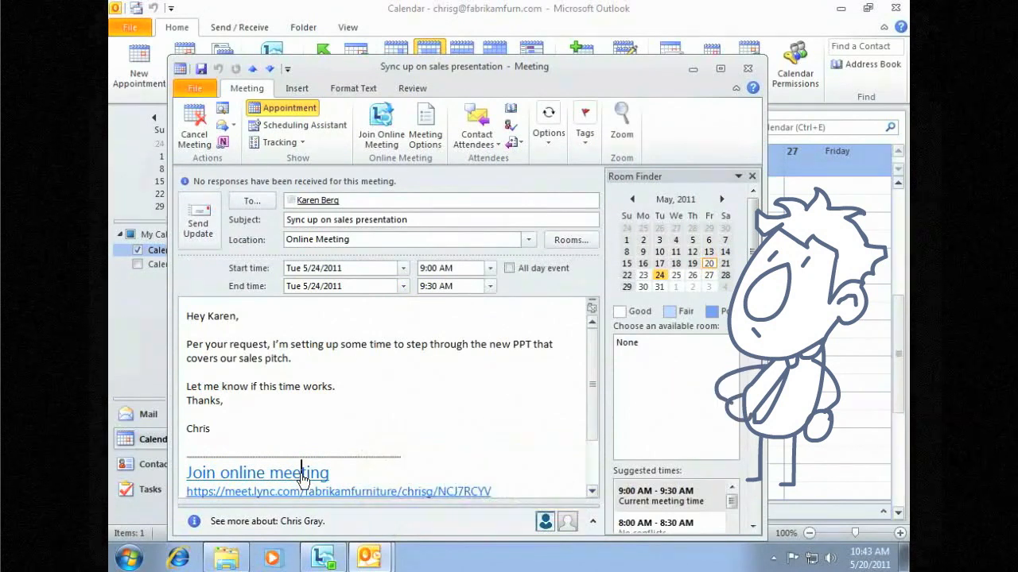
pyautogui.click(258, 472)
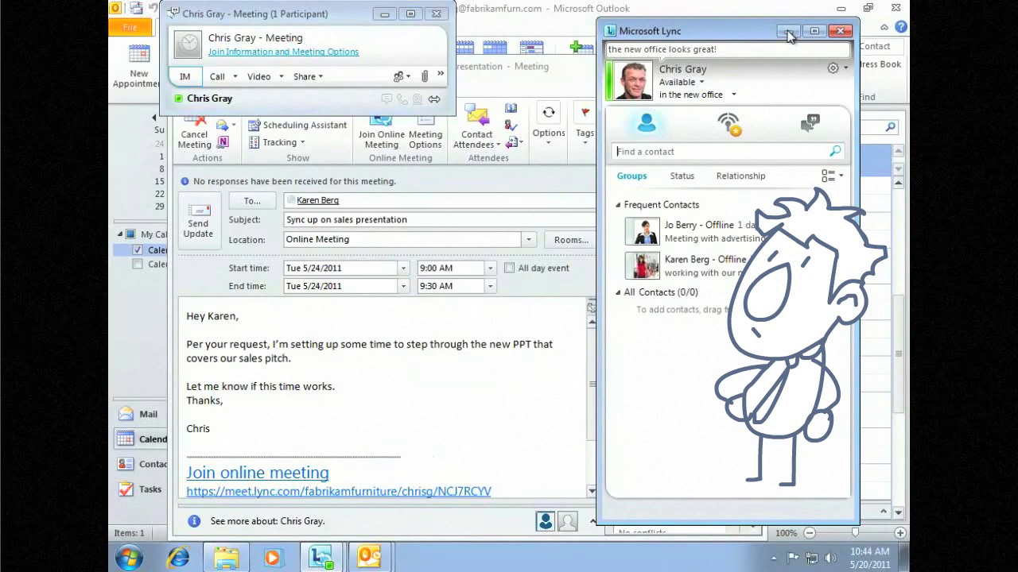
# Share the PowerPoint sales presentation in the meeting from the Share menu
pyautogui.click(840, 30)
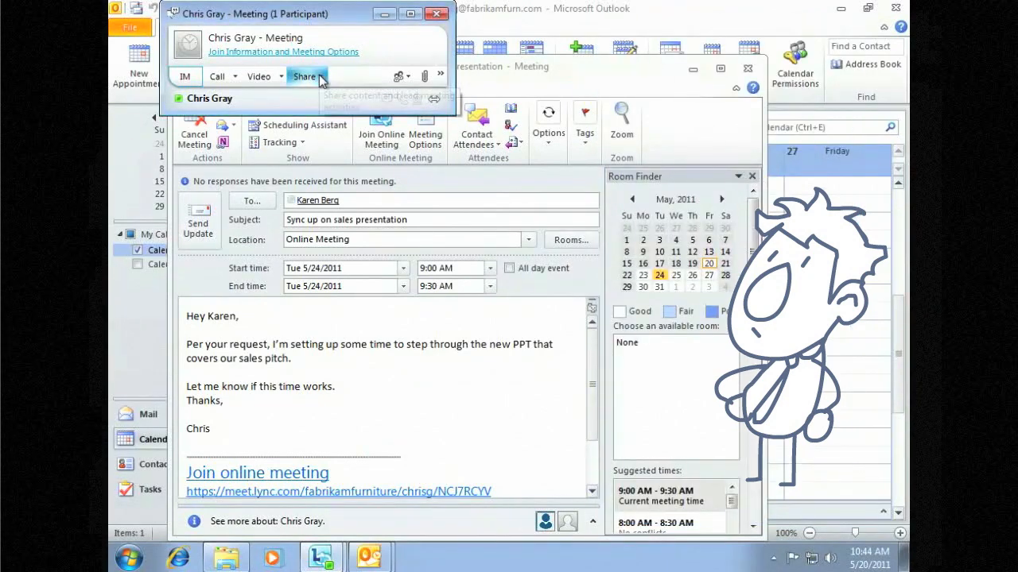
pyautogui.click(306, 76)
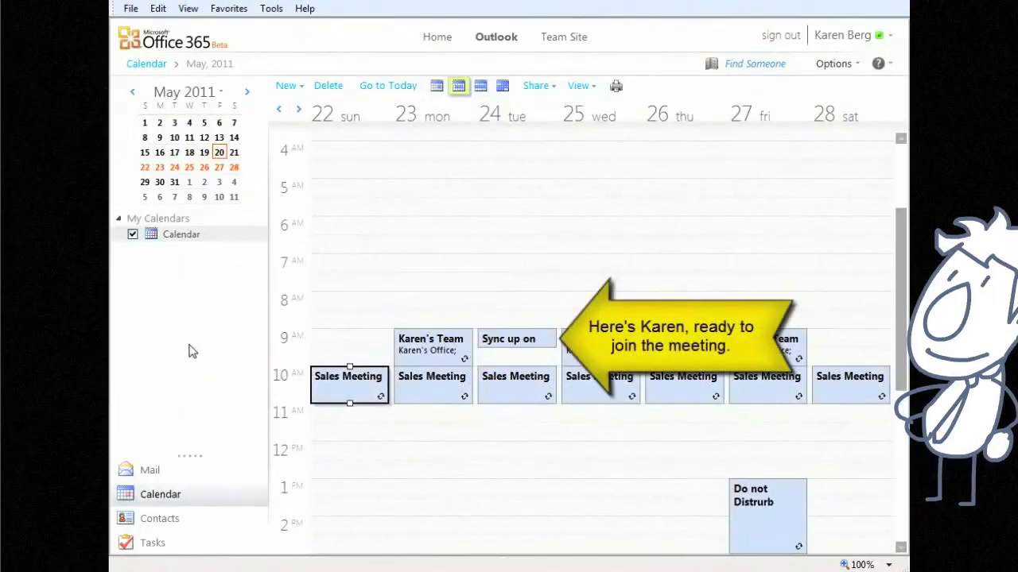
# Join the meeting as a guest through Lync Web App and wait in the lobby
pyautogui.click(198, 274)
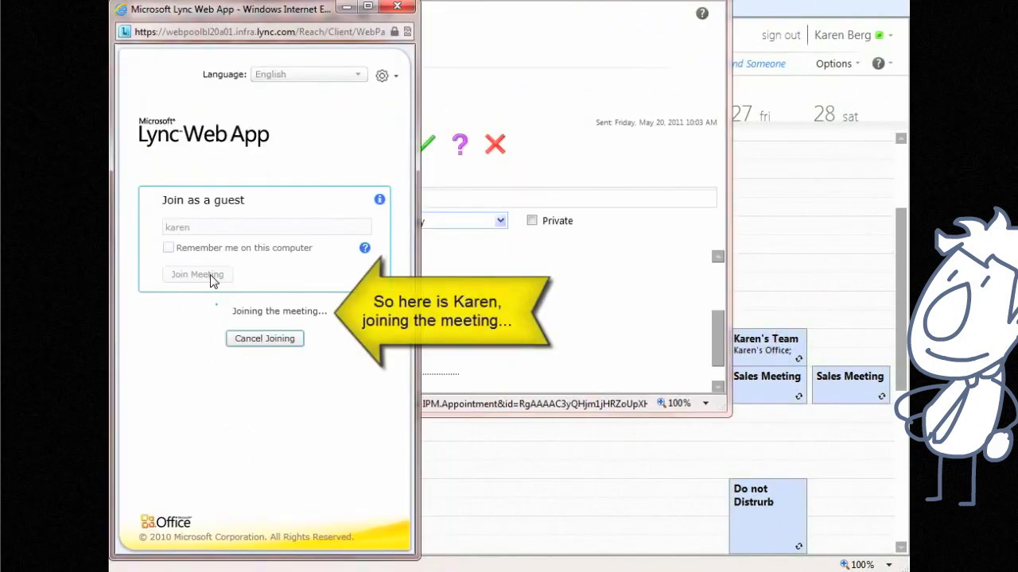
pyautogui.click(197, 274)
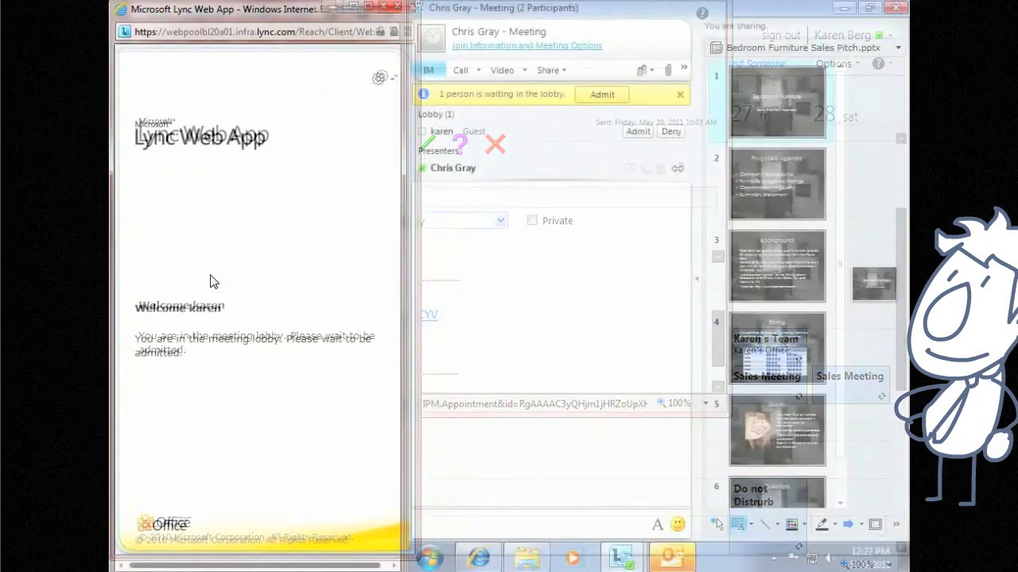